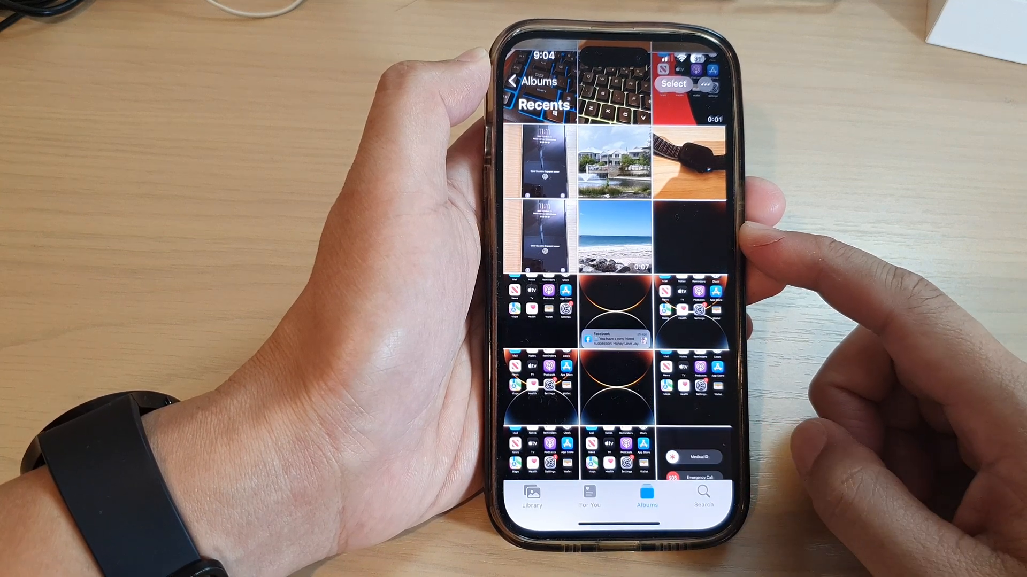
- Leave Photos and return to the Home Screen
left_click(522, 81)
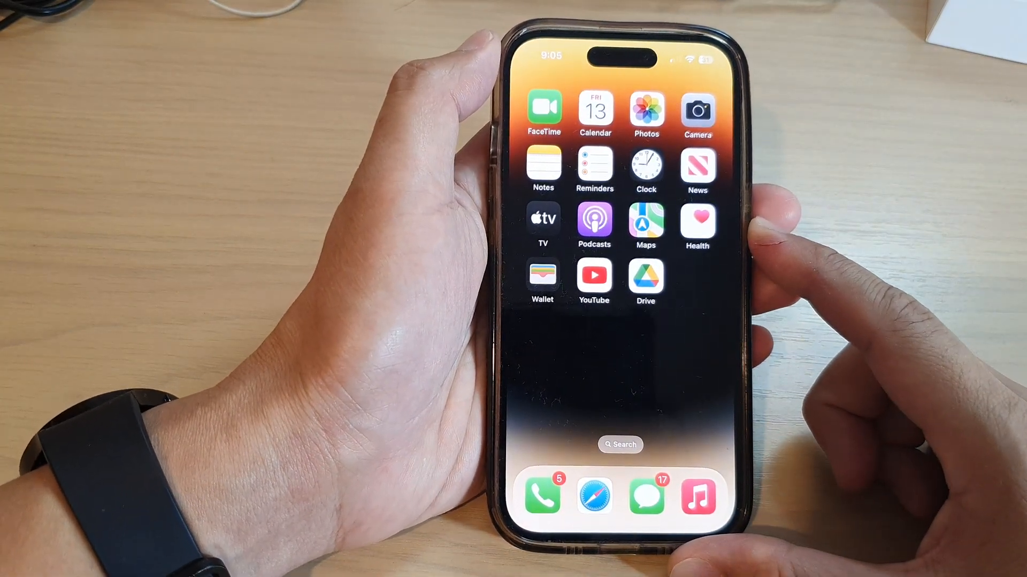
mouse_move(851, 164)
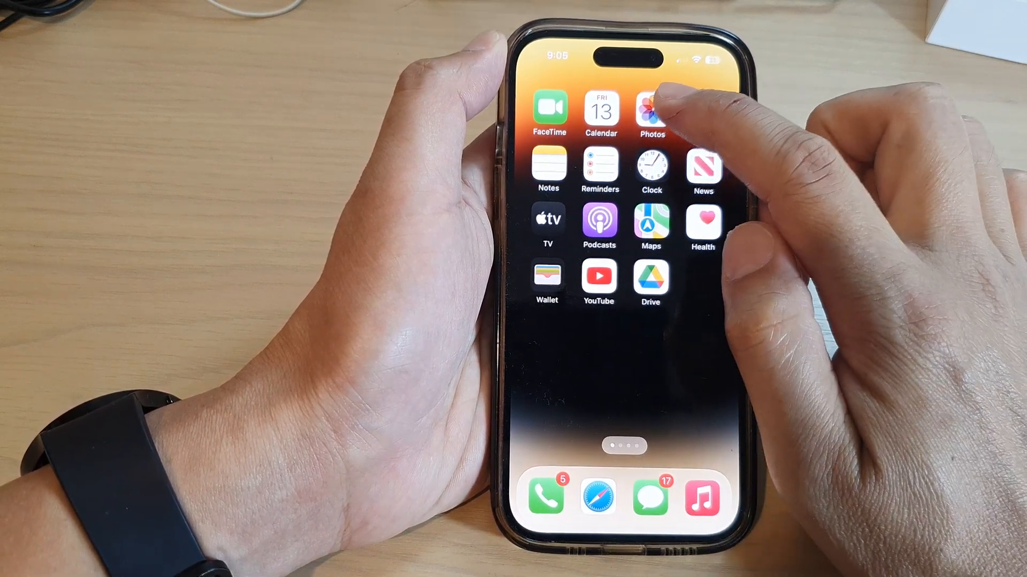
- Launch Photos and go into the Recents album
left_click(650, 110)
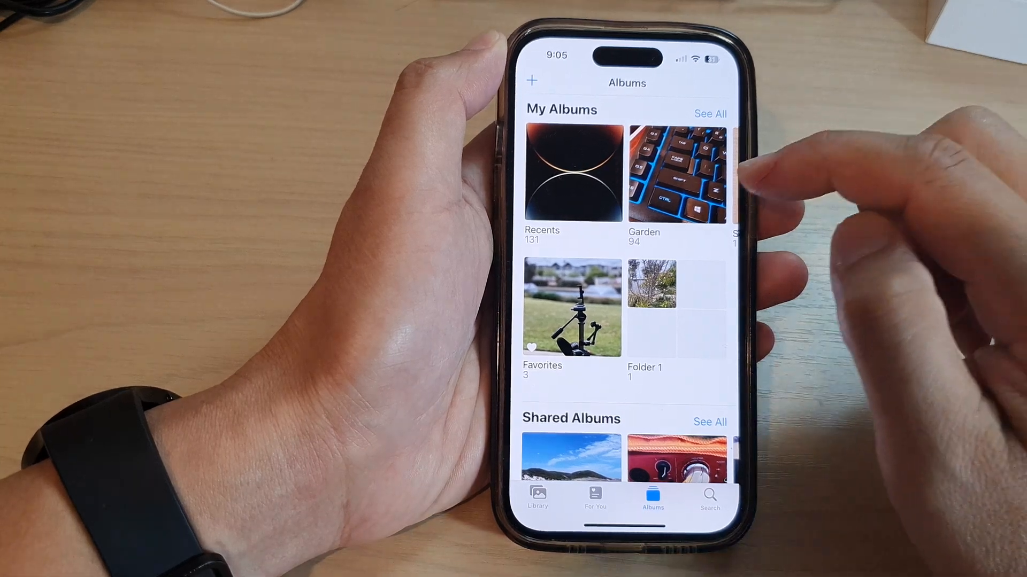
left_click(571, 173)
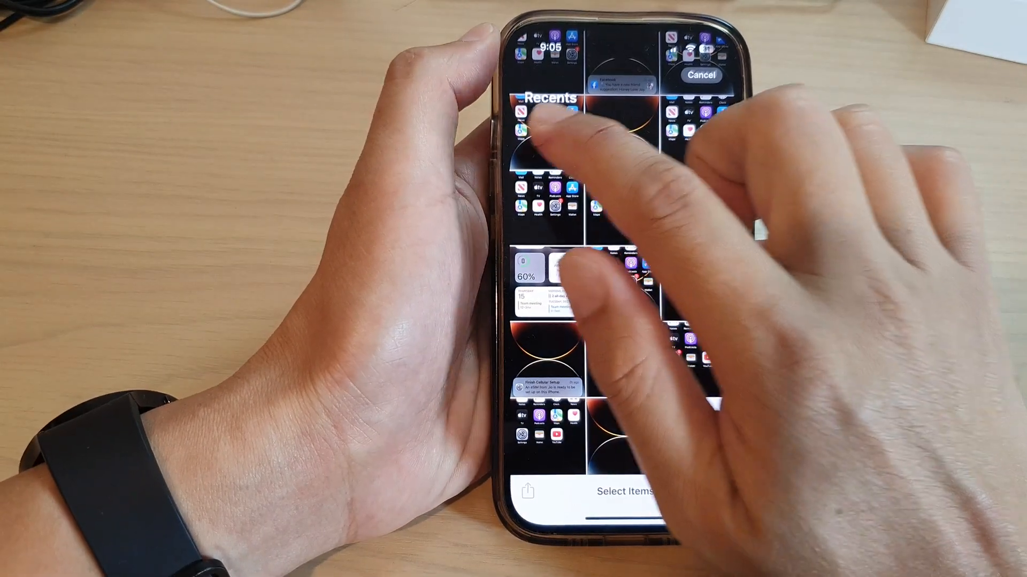
- Select 21 Recents items, dropping the watch-on-wood photo, and bring up sharing options
left_click(546, 131)
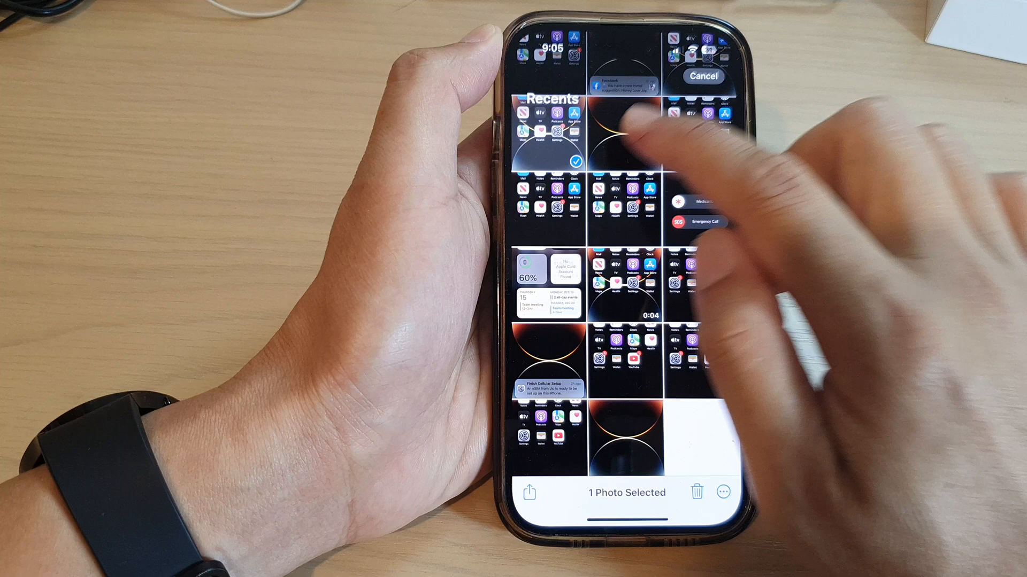
left_click(629, 125)
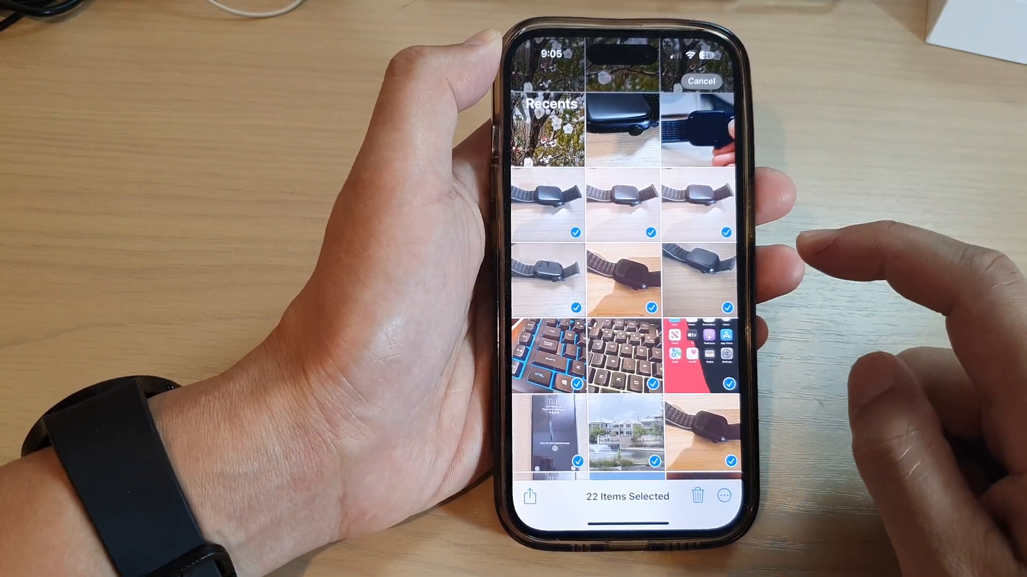
scroll("down", 3)
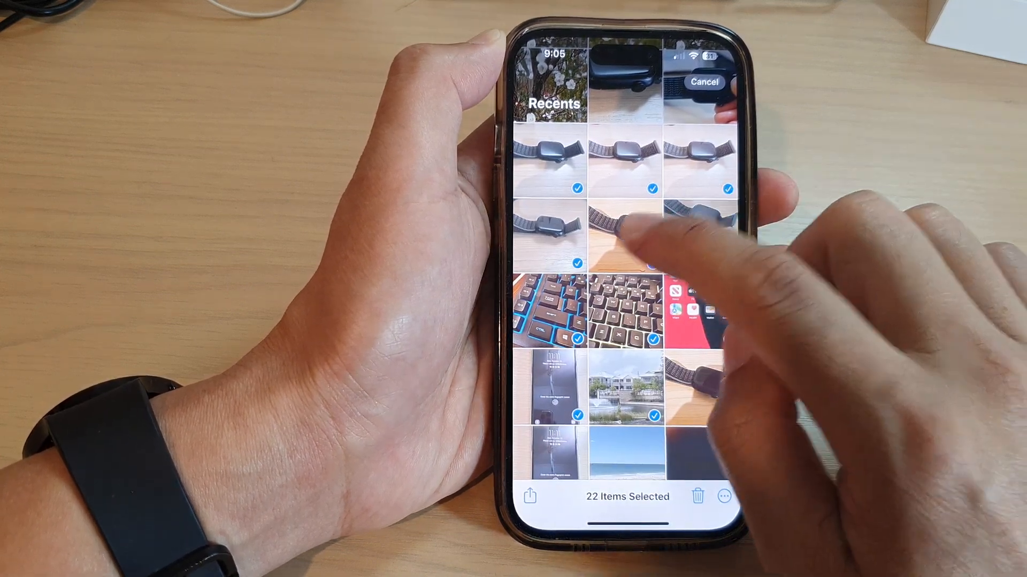
left_click(625, 233)
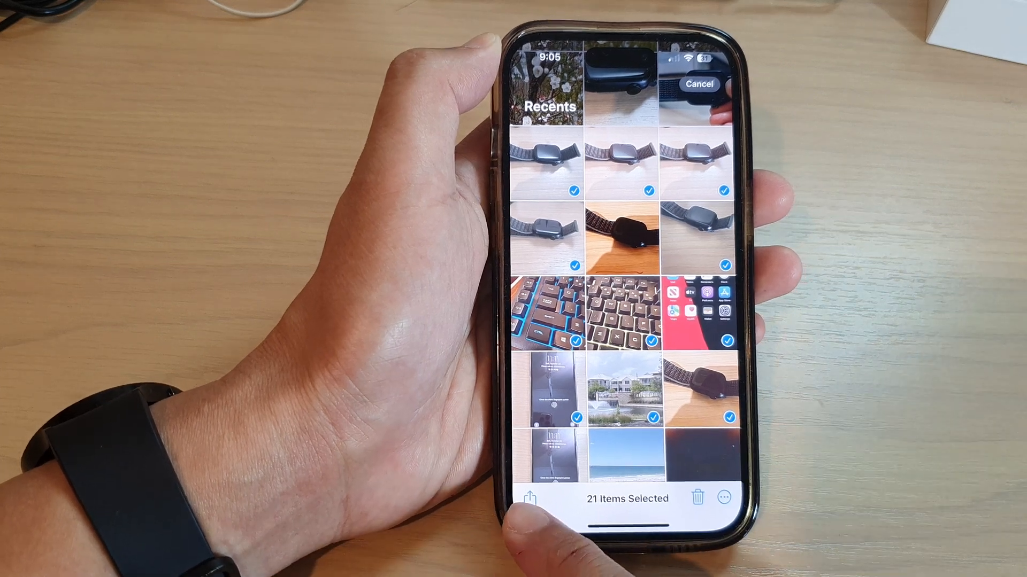
left_click(524, 498)
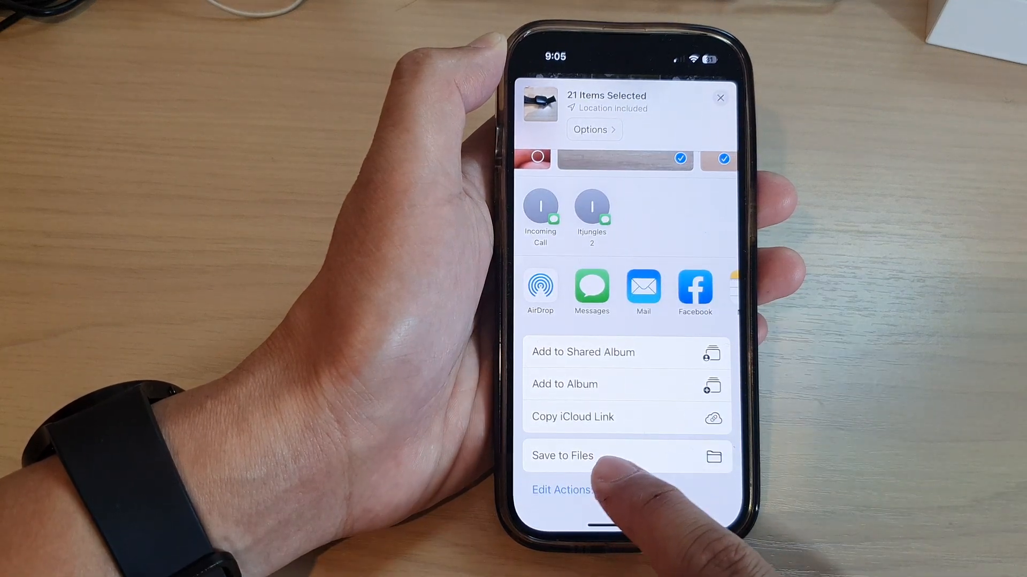
- Choose Save to Files for the 21 selected items
left_click(561, 455)
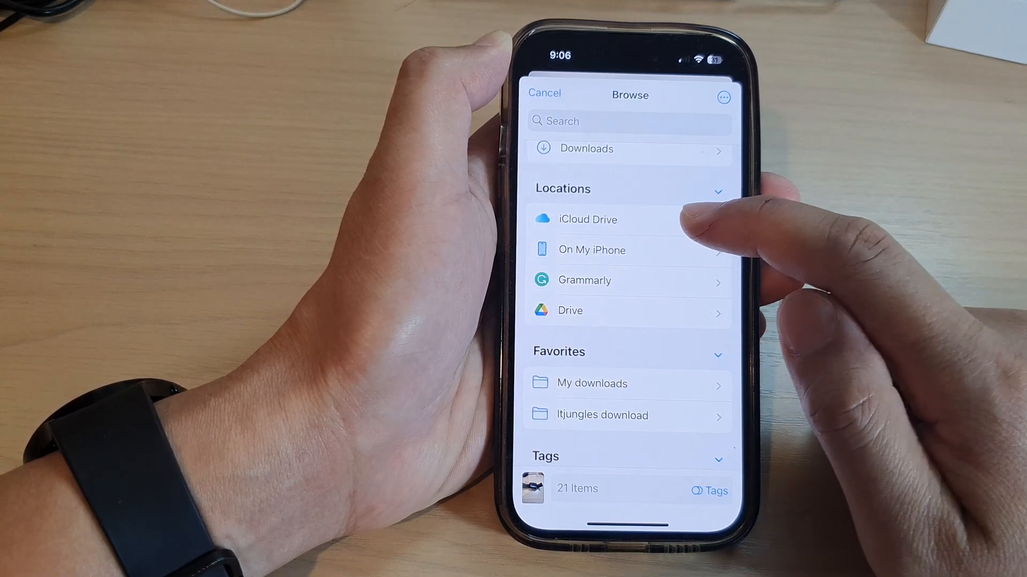
- Browse On My iPhone and Drive, then settle on On My iPhone as the save location
left_click(587, 218)
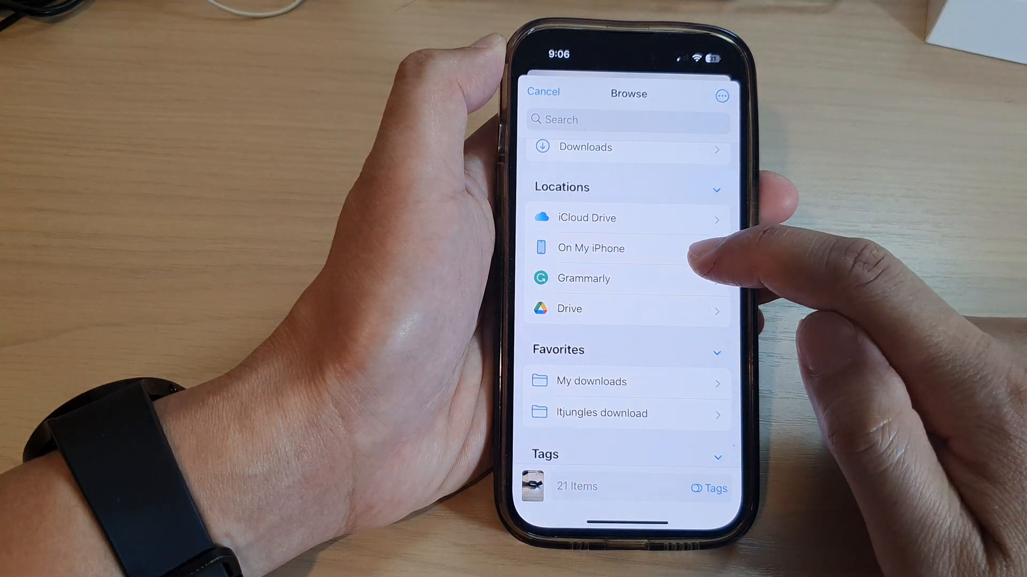
left_click(589, 249)
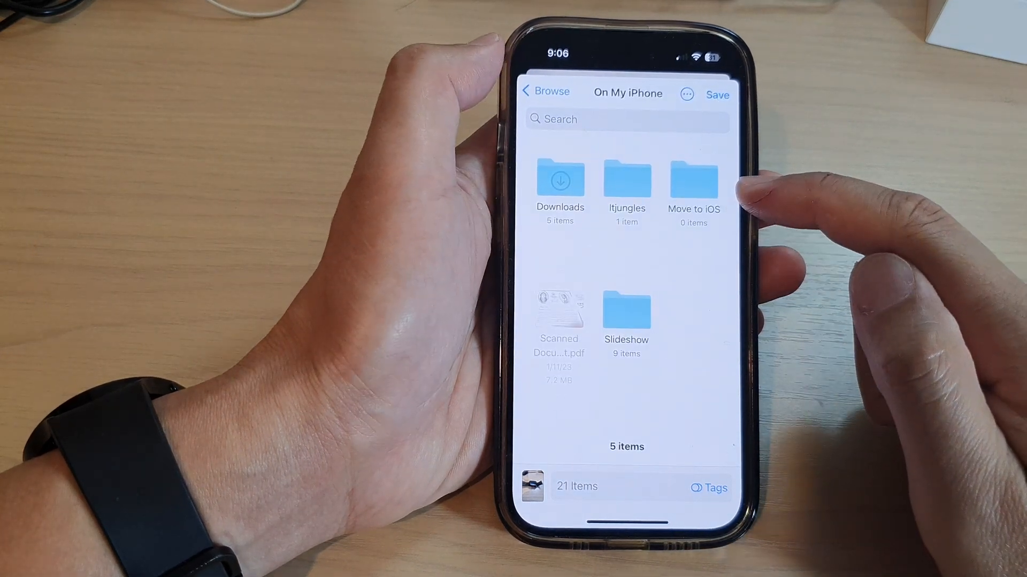
left_click(546, 91)
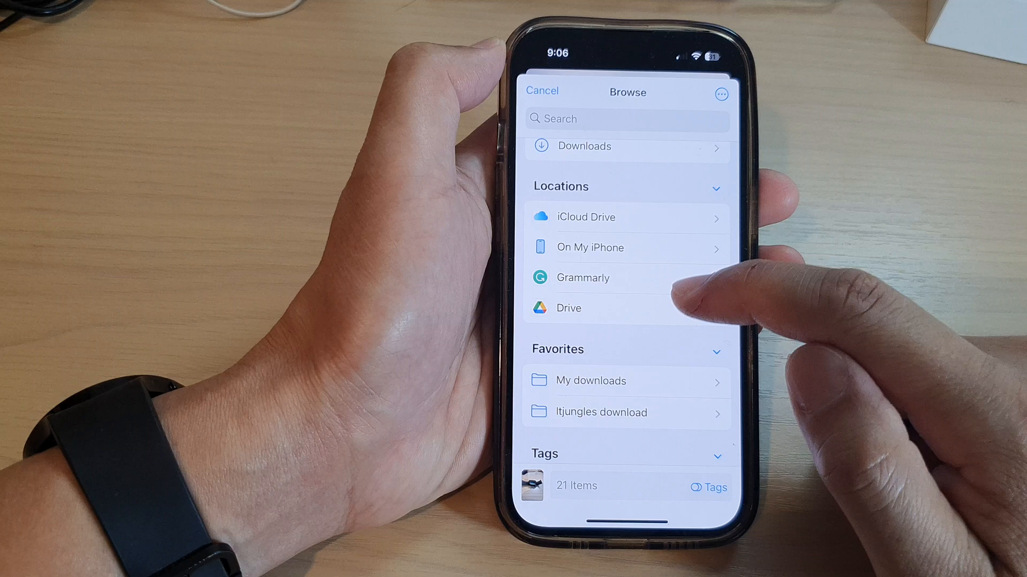
left_click(568, 308)
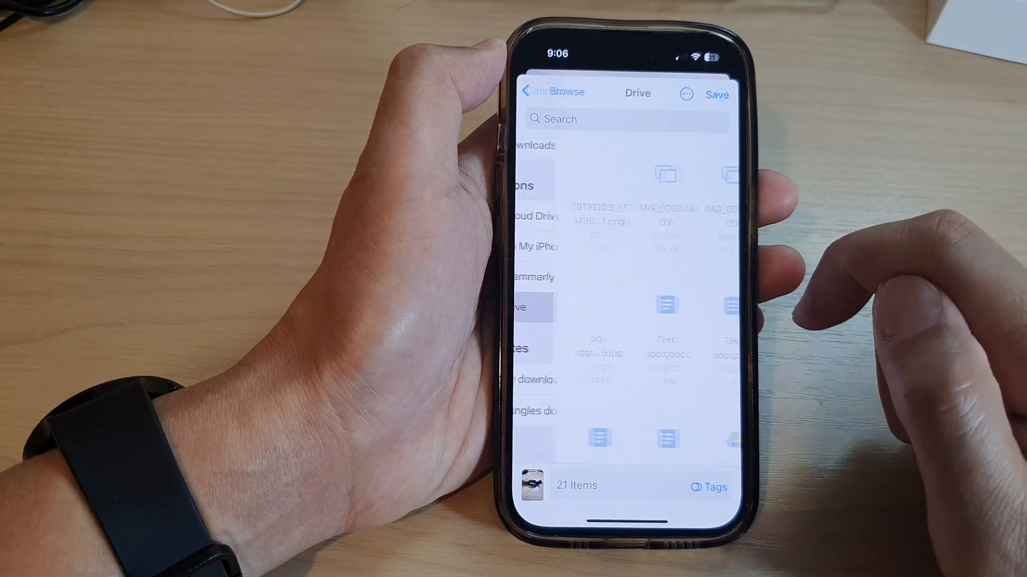
left_click(556, 91)
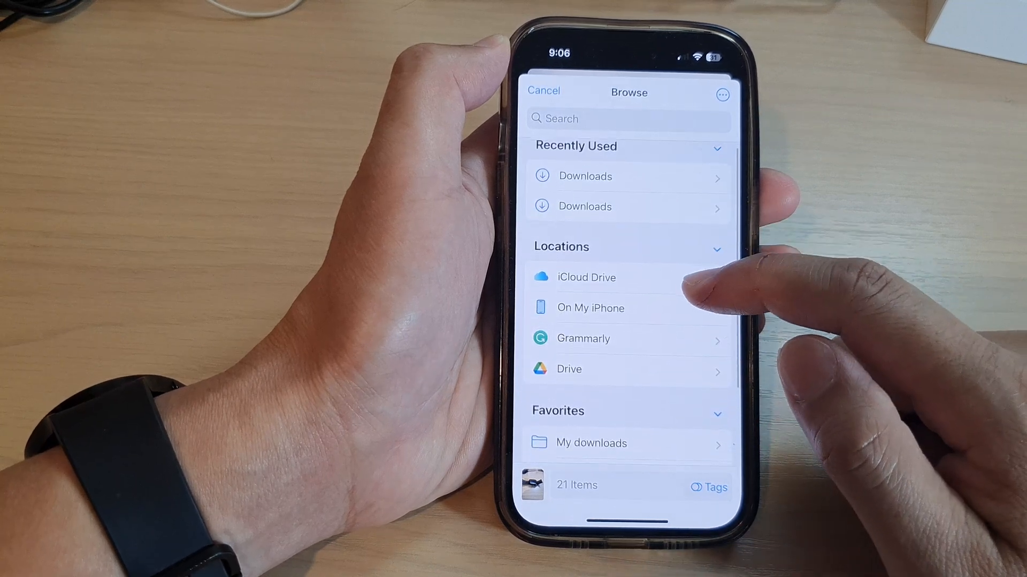
scroll("down", 3)
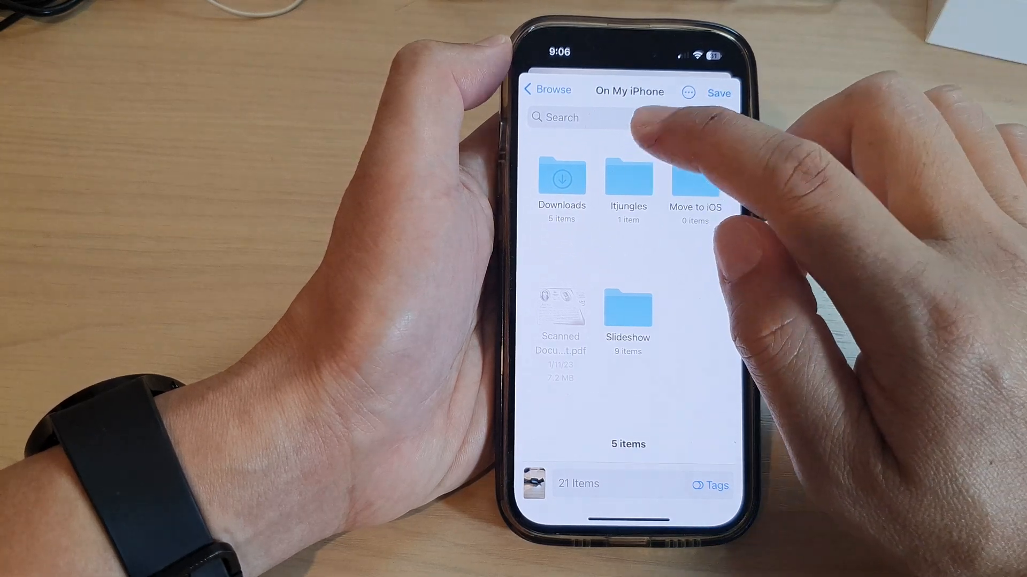
- Pick the Itjungles folder as the destination and save the items
left_click(627, 181)
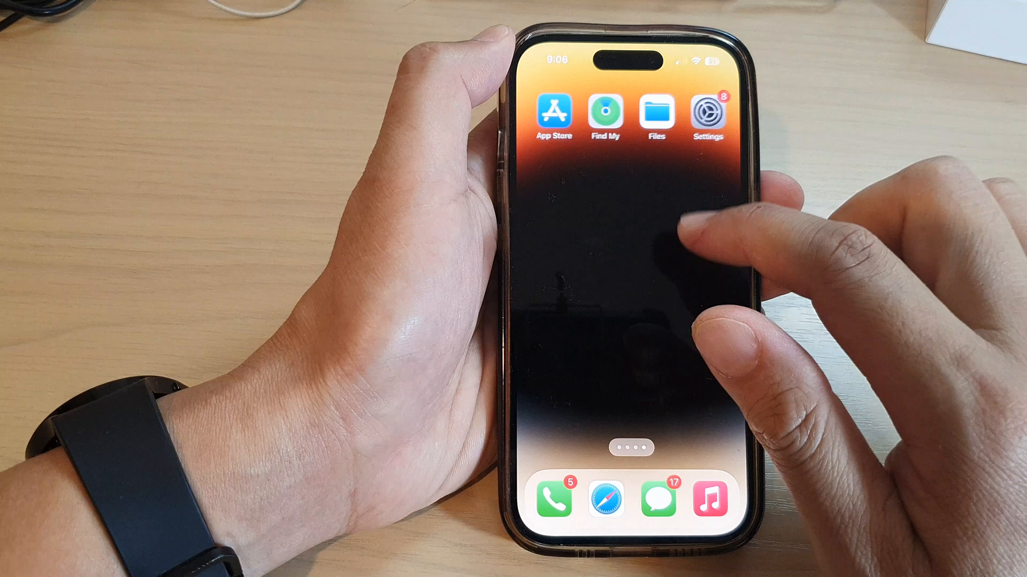
- Launch Files and open the Itjungles folder under On My iPhone
left_click(656, 112)
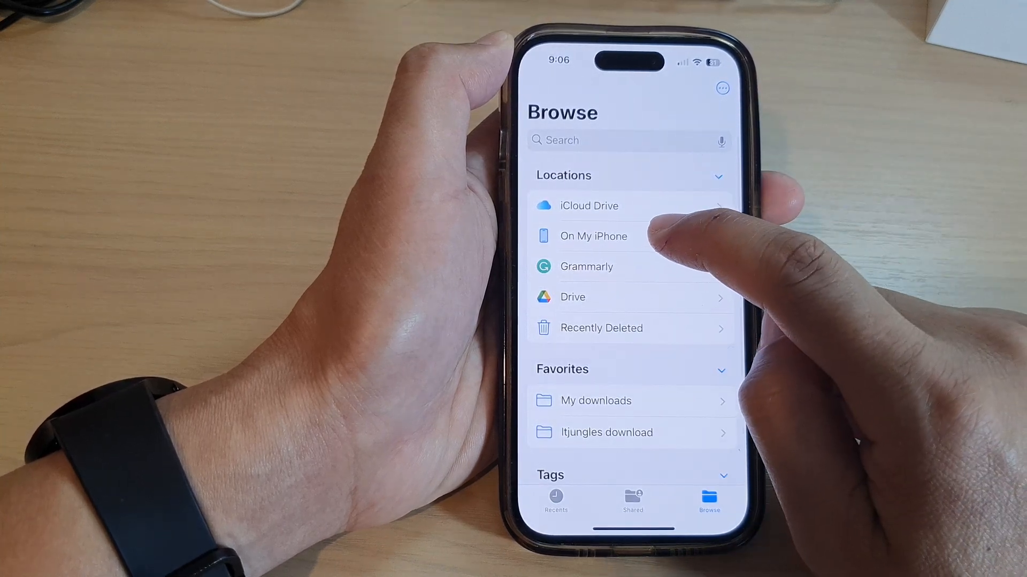
left_click(593, 236)
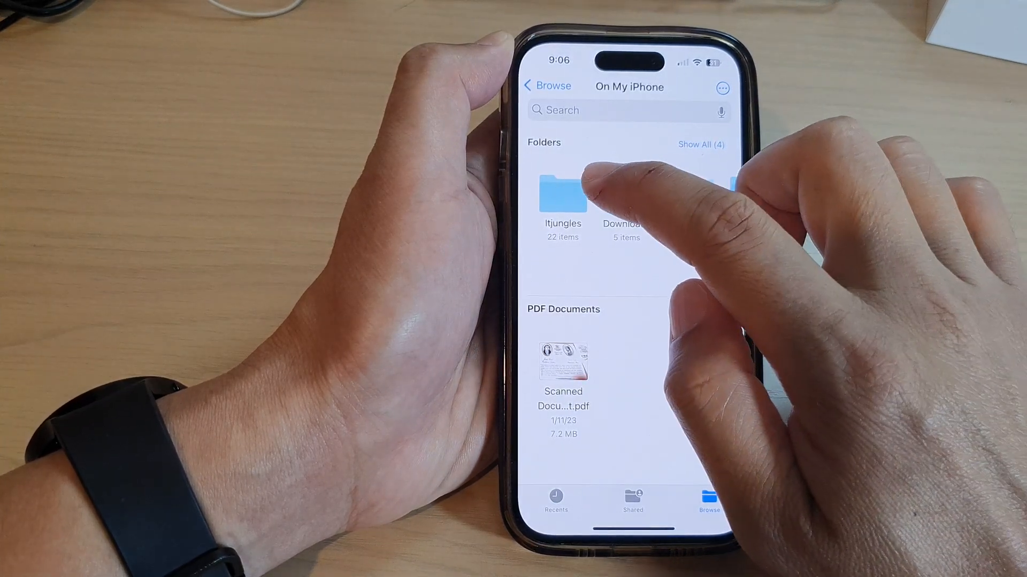
left_click(562, 196)
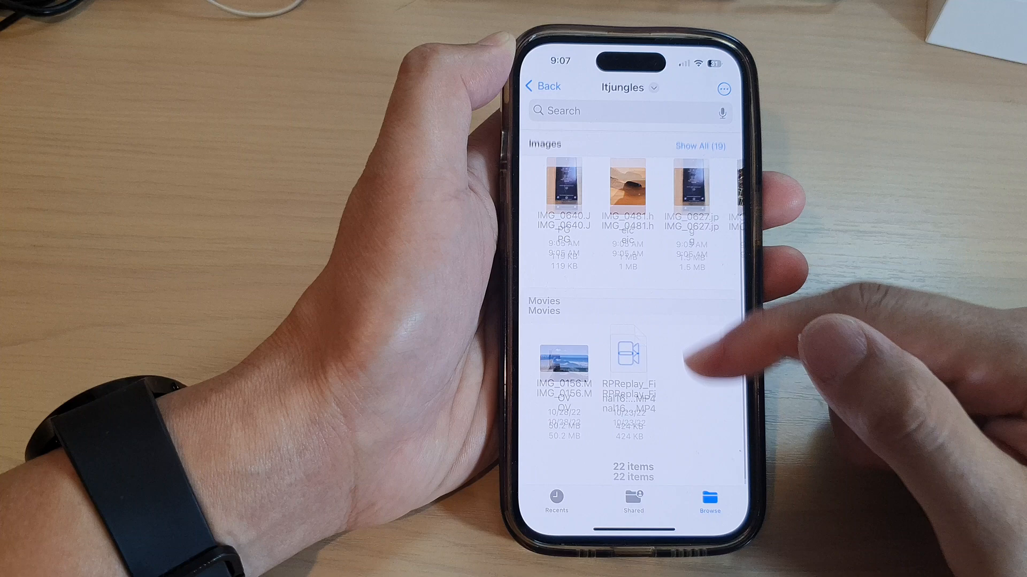
- Show all images in the Itjungles folder and scroll through them
left_click(700, 144)
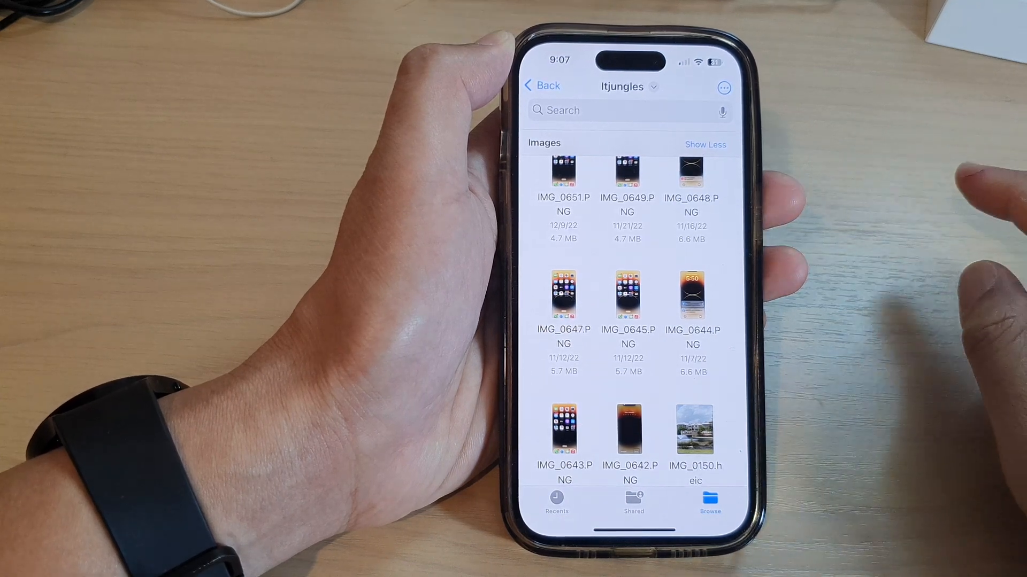
scroll("down", 3)
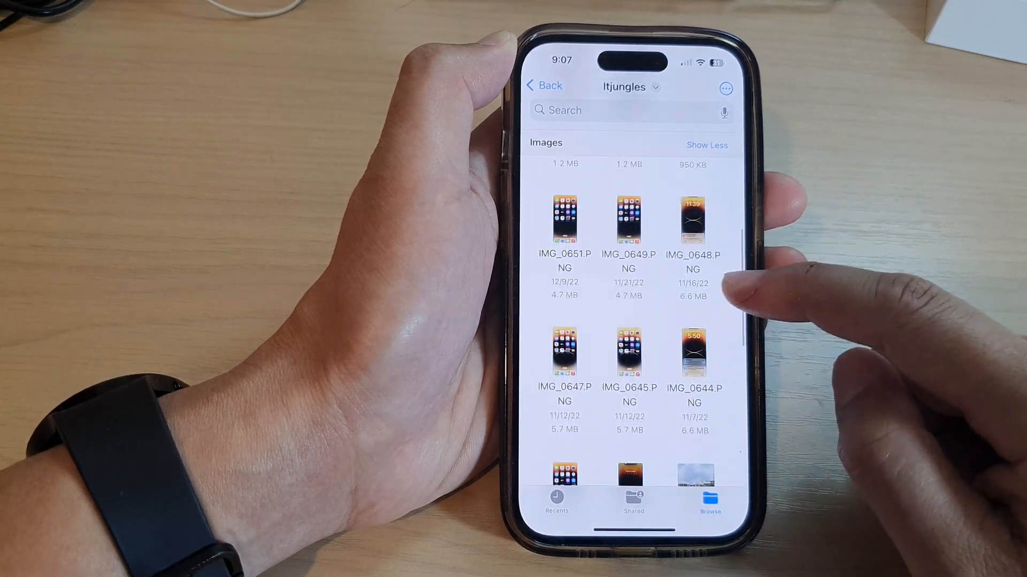